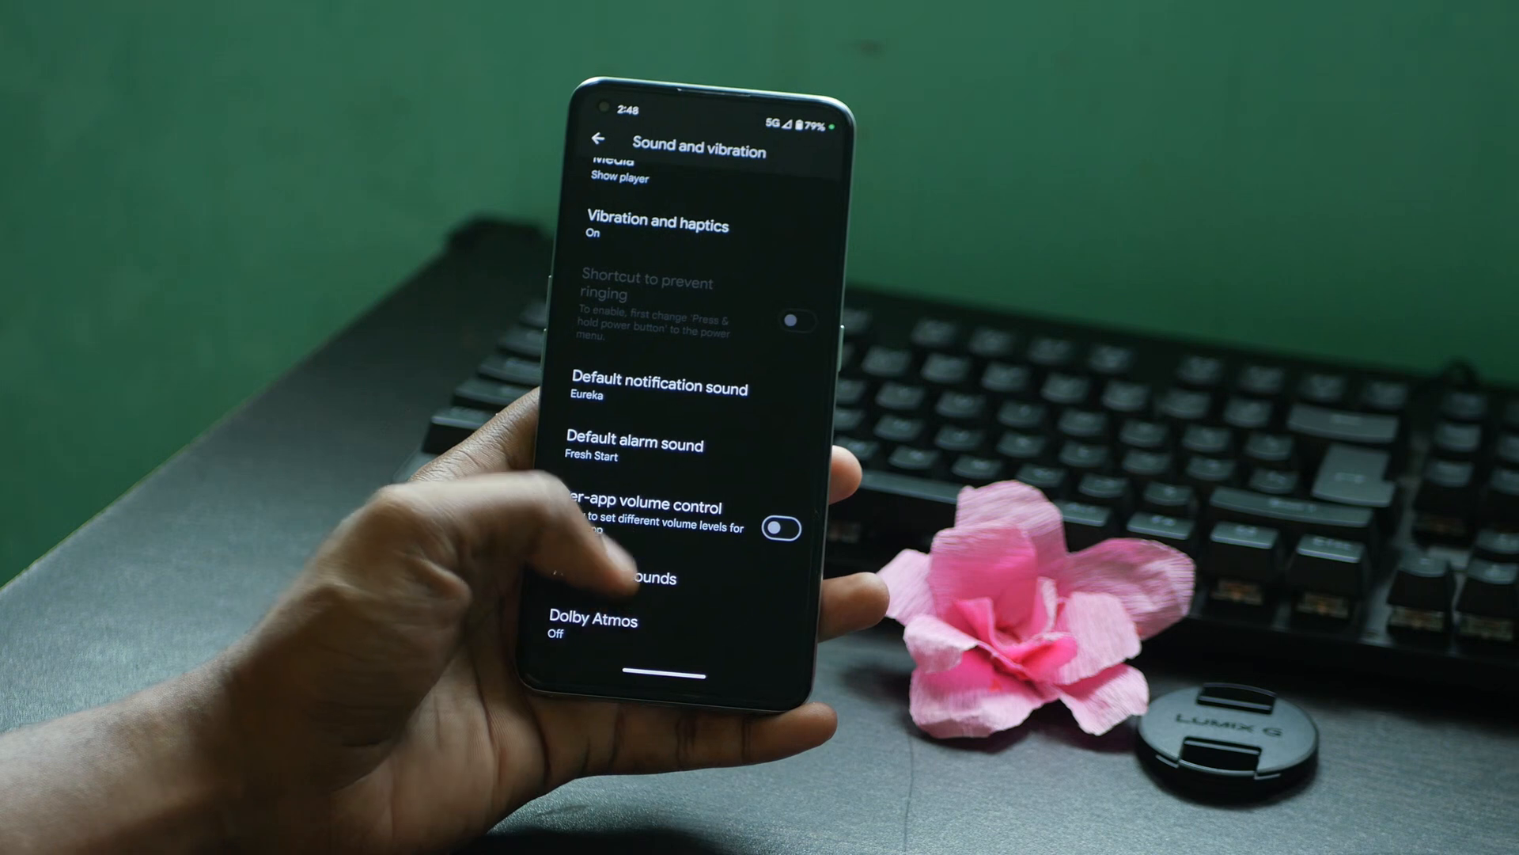
Step: Go from Sound and vibration into the Dolby Atmos page, currently switched off
left_click(592, 628)
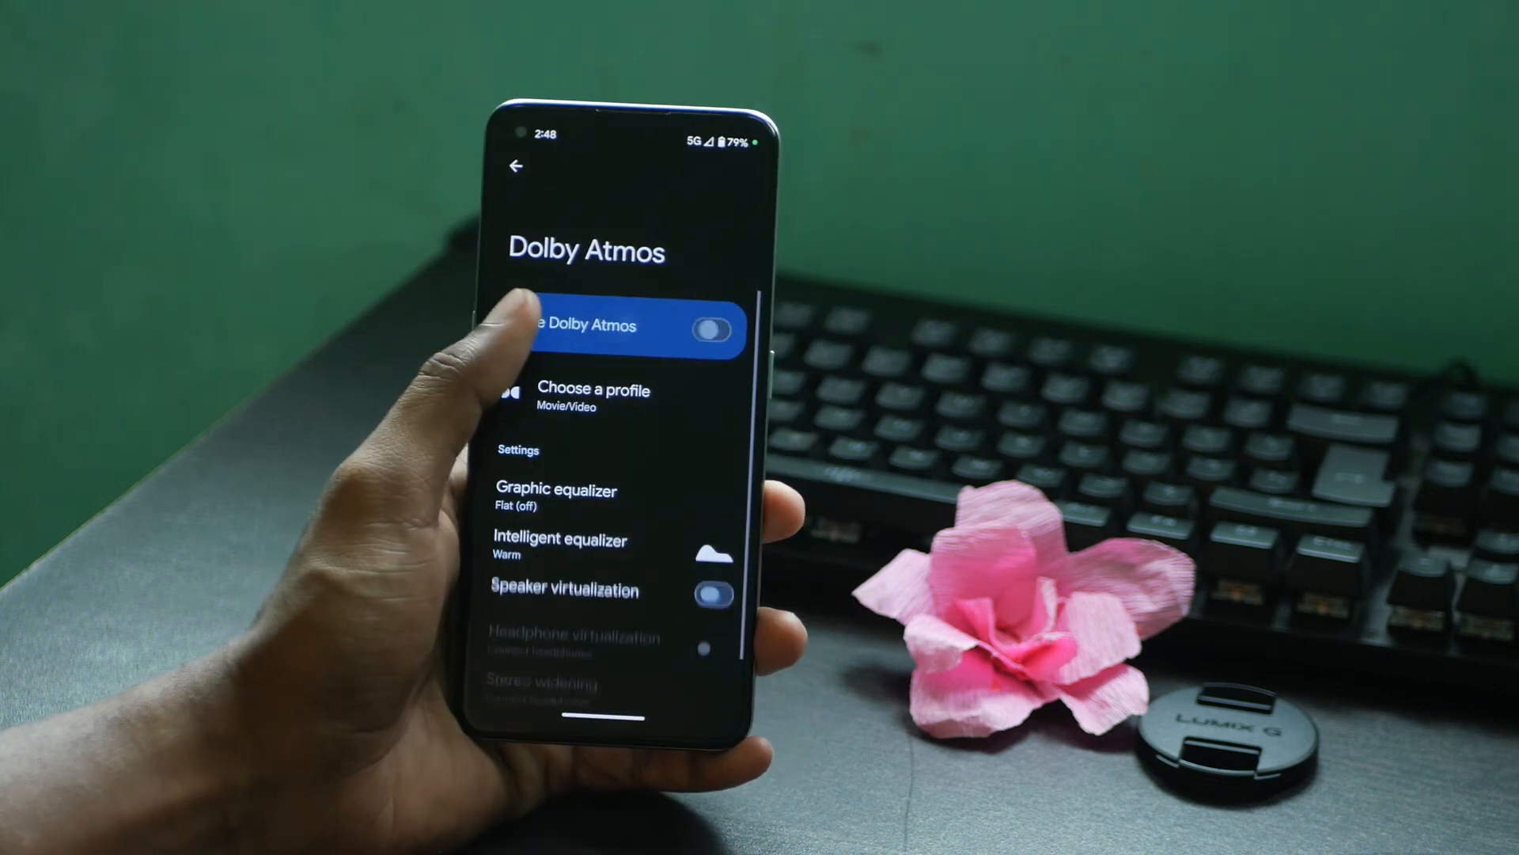